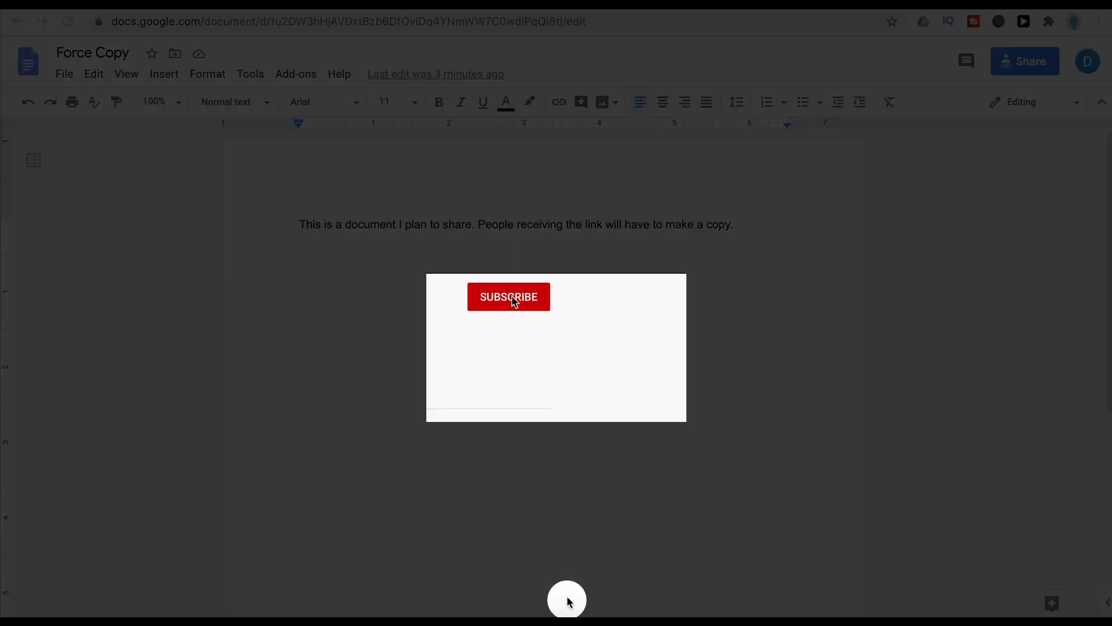
# Step: Share 'Force Copy' so anyone with the link can view, and copy the link to the address bar
pyautogui.click(508, 297)
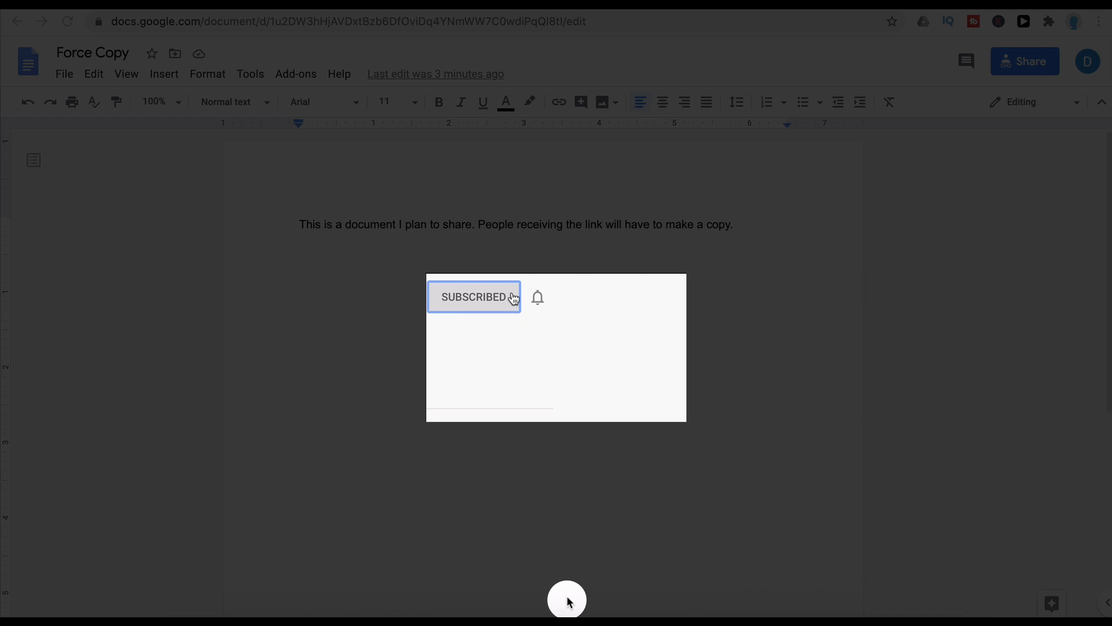
pyautogui.click(538, 296)
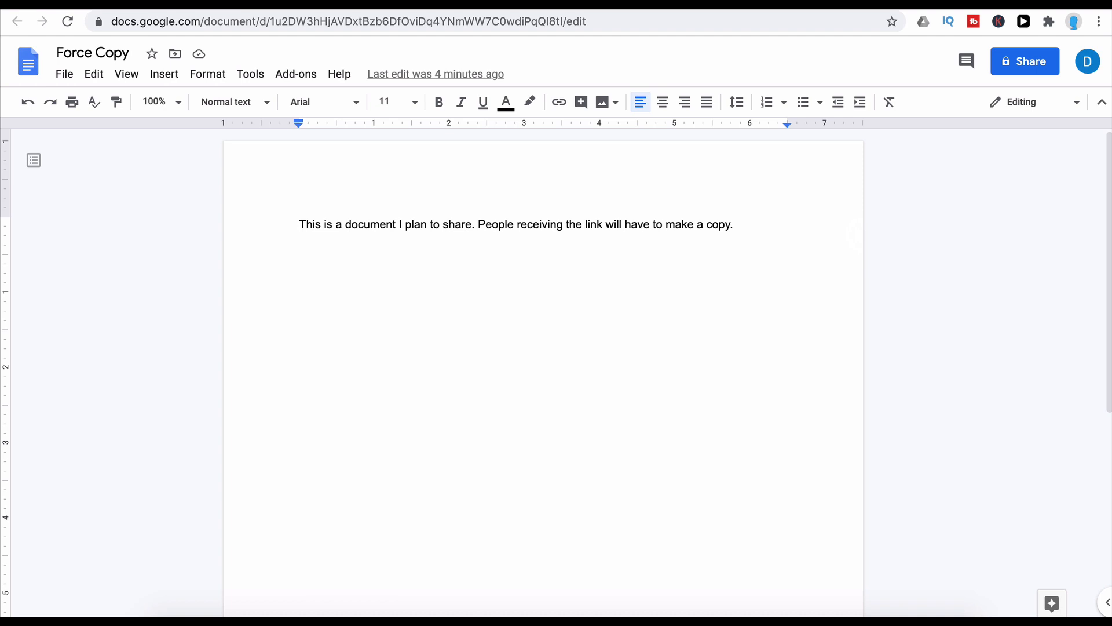
pyautogui.click(1024, 61)
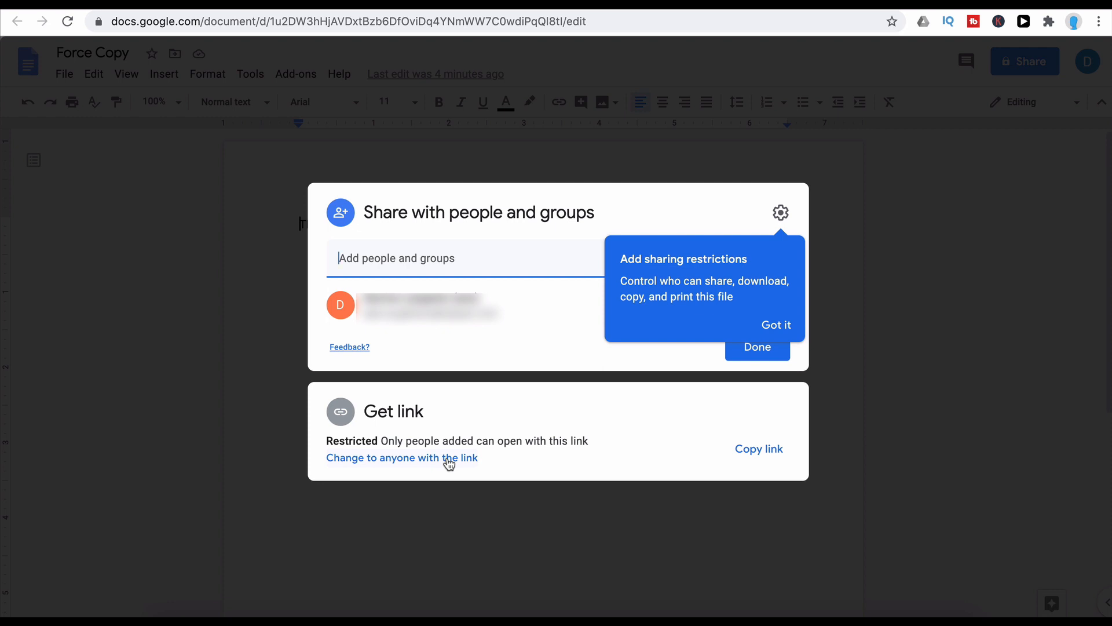
pyautogui.click(402, 457)
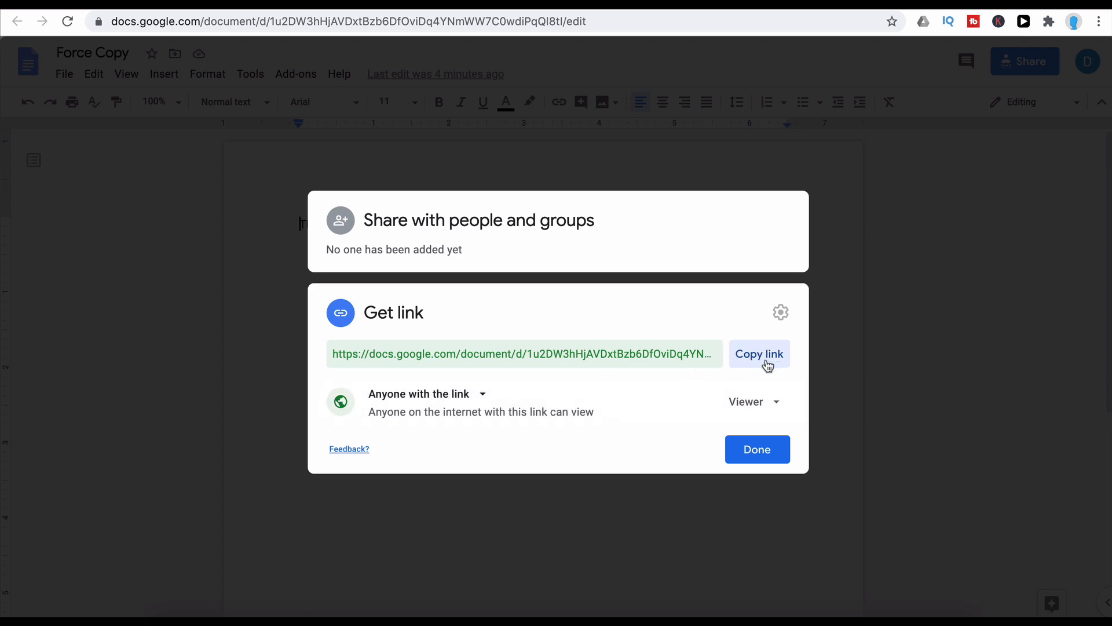
pyautogui.click(759, 353)
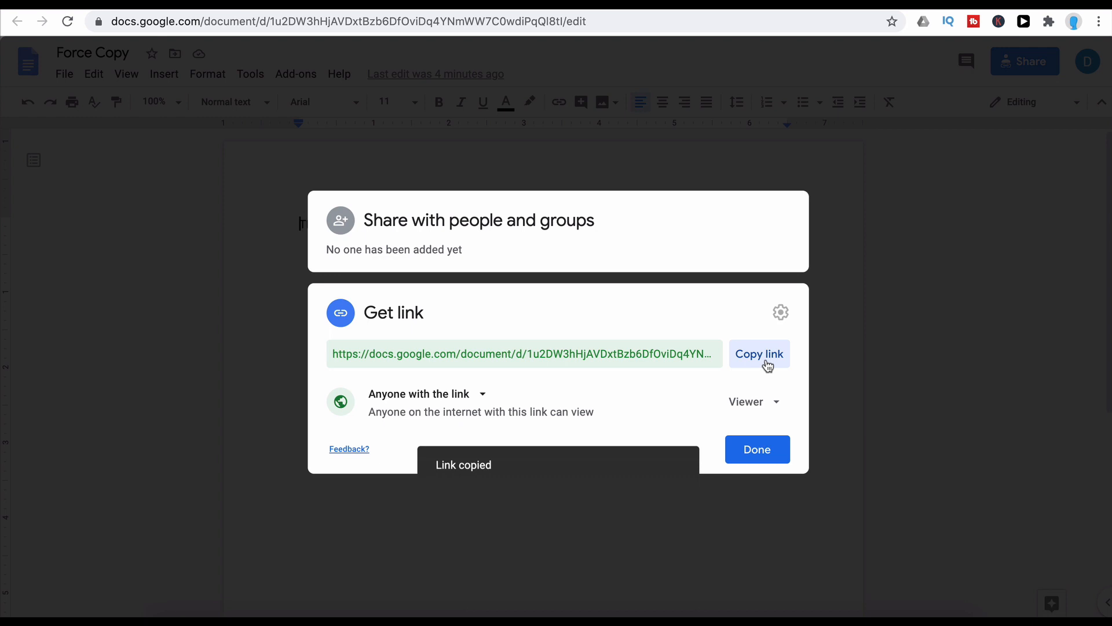
pyautogui.moveTo(760, 340)
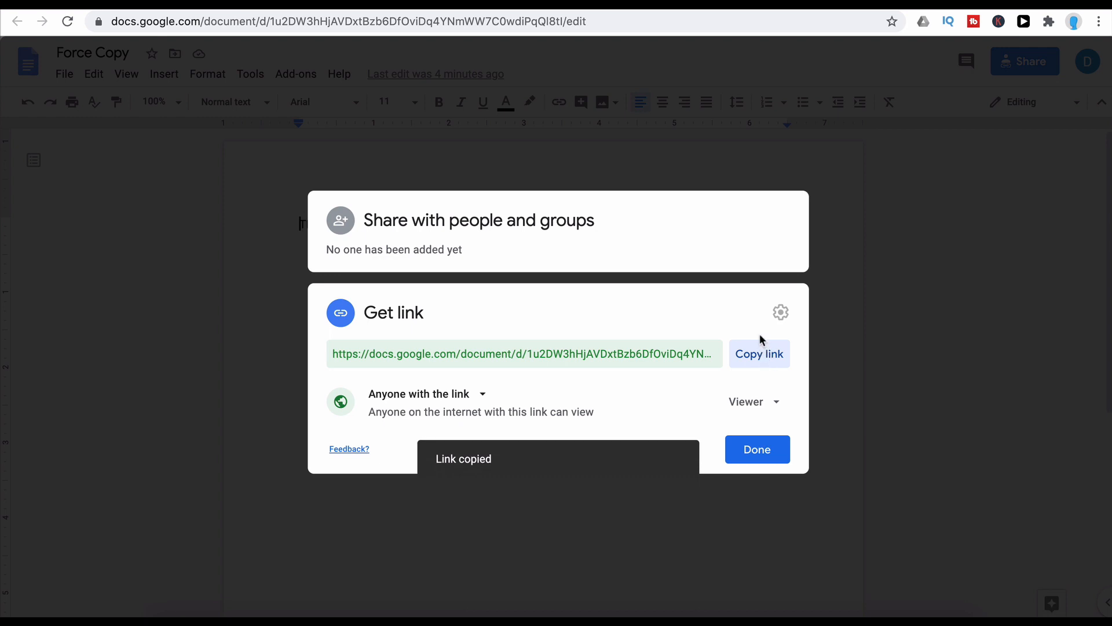
pyautogui.click(347, 21)
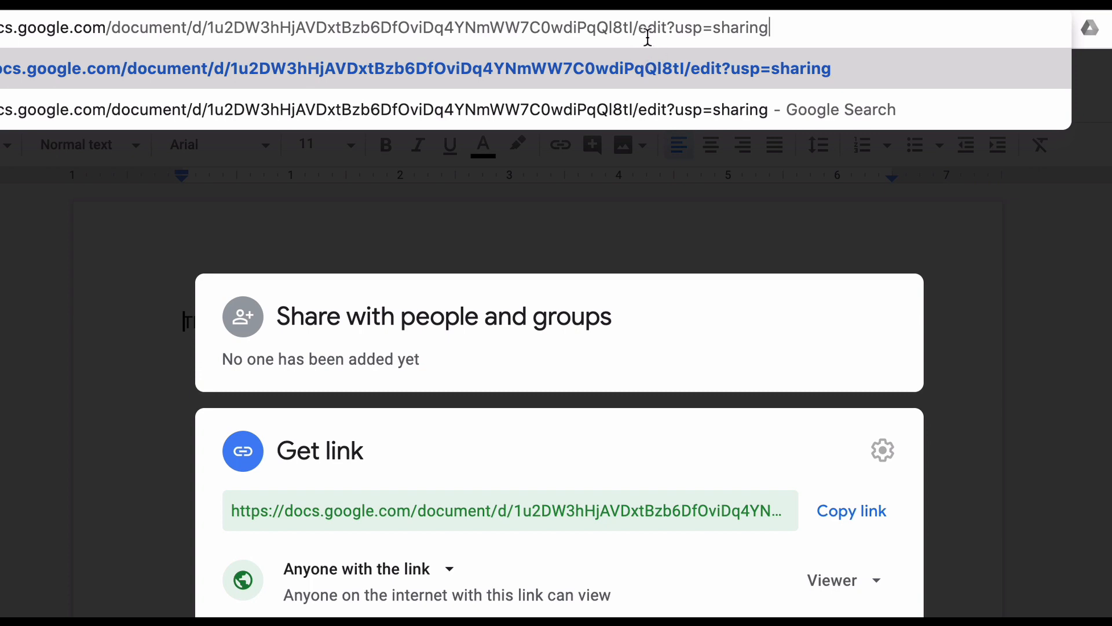
# Step: Replace the 'edit' ending of the document address with 'copy'
pyautogui.doubleClick(661, 28)
pyautogui.write('cop')
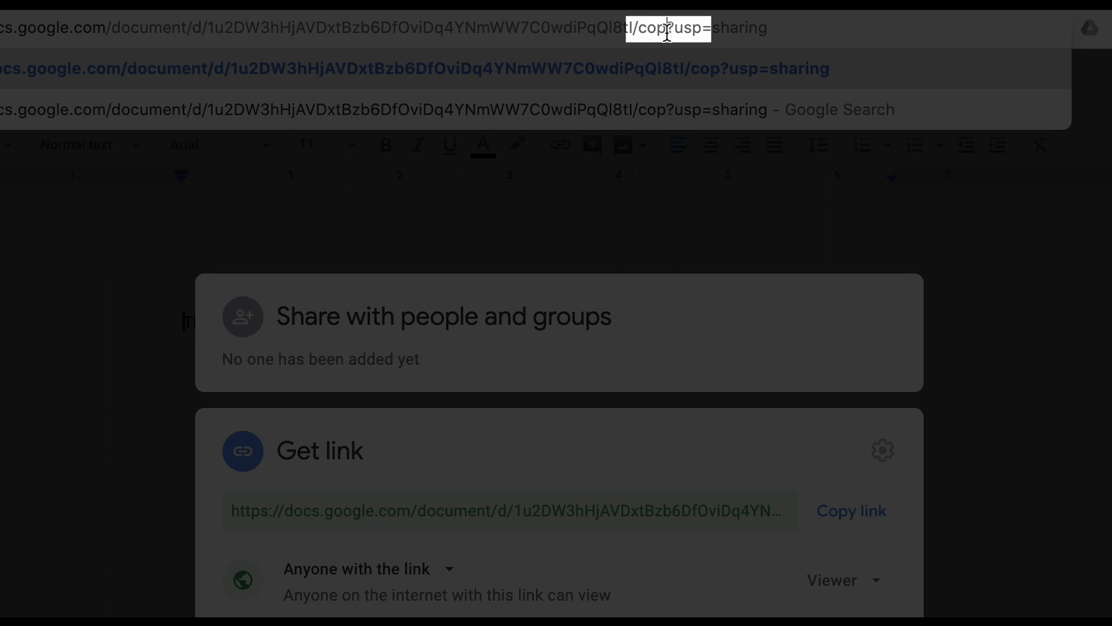
pyautogui.write('y')
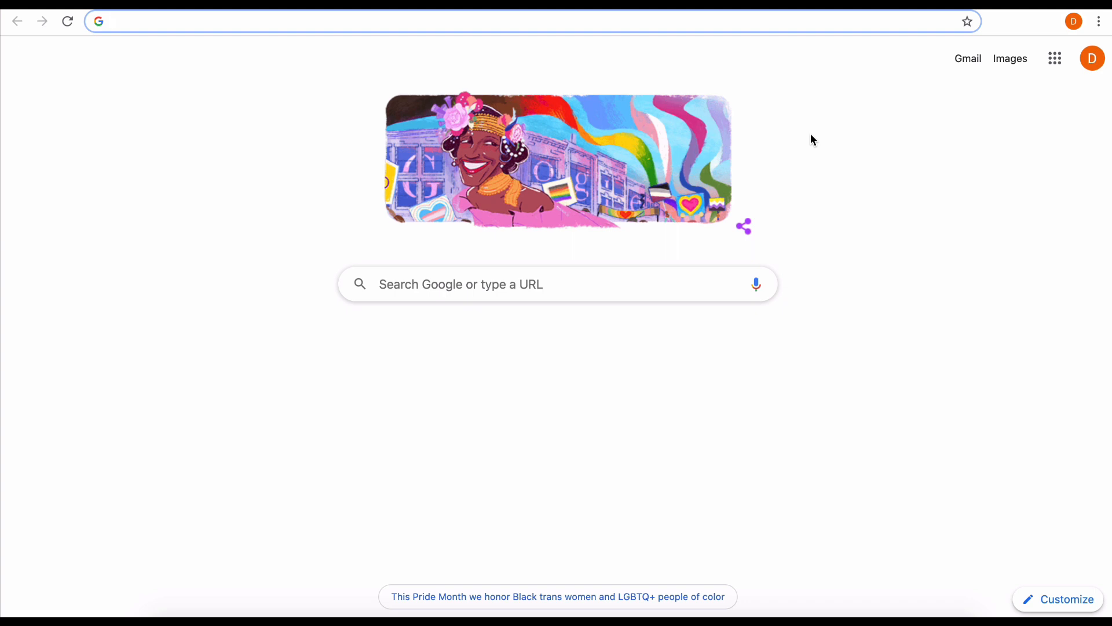
# Step: Load the document's /copy link in a browser signed into another account
pyautogui.write('https://docs.google.com/document/d/1u2DW3hHjAVDxtBzb6DfOviDq4YNmWW7C0wdiPqQl8tl/copy?usp=sharing')
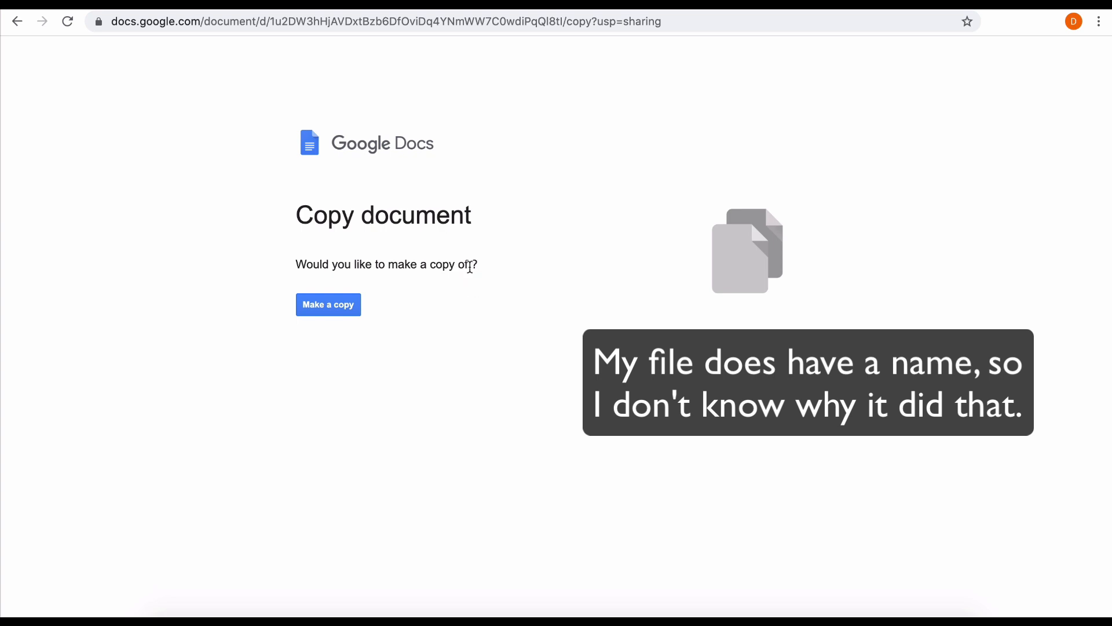
# Step: Make a copy of the shared document, creating 'Copy of Force Copy'
pyautogui.click(328, 305)
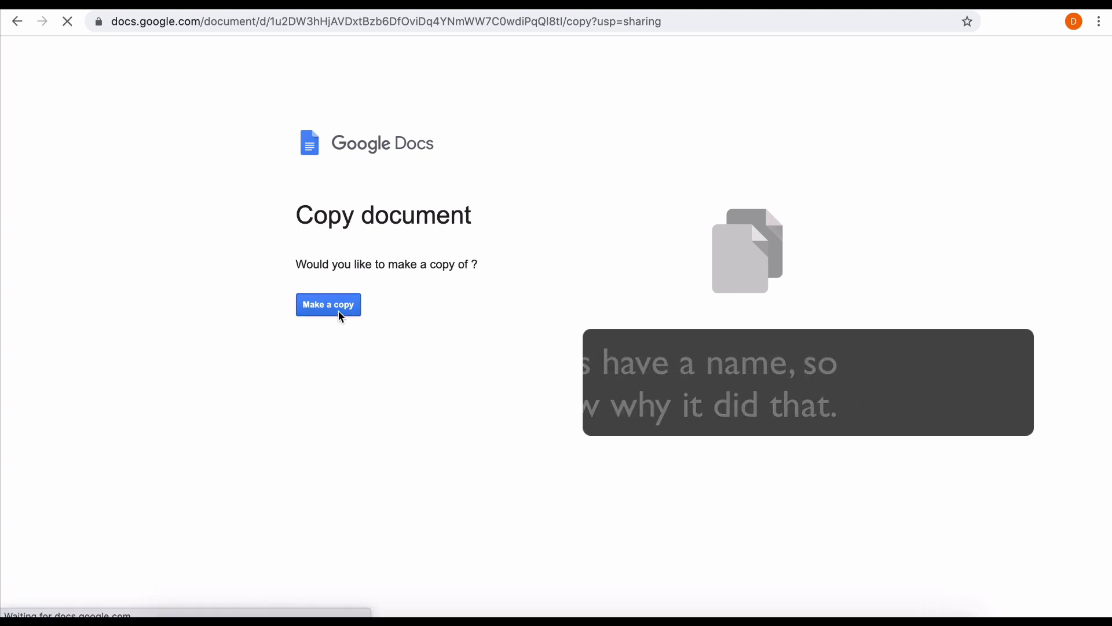
pyautogui.click(328, 304)
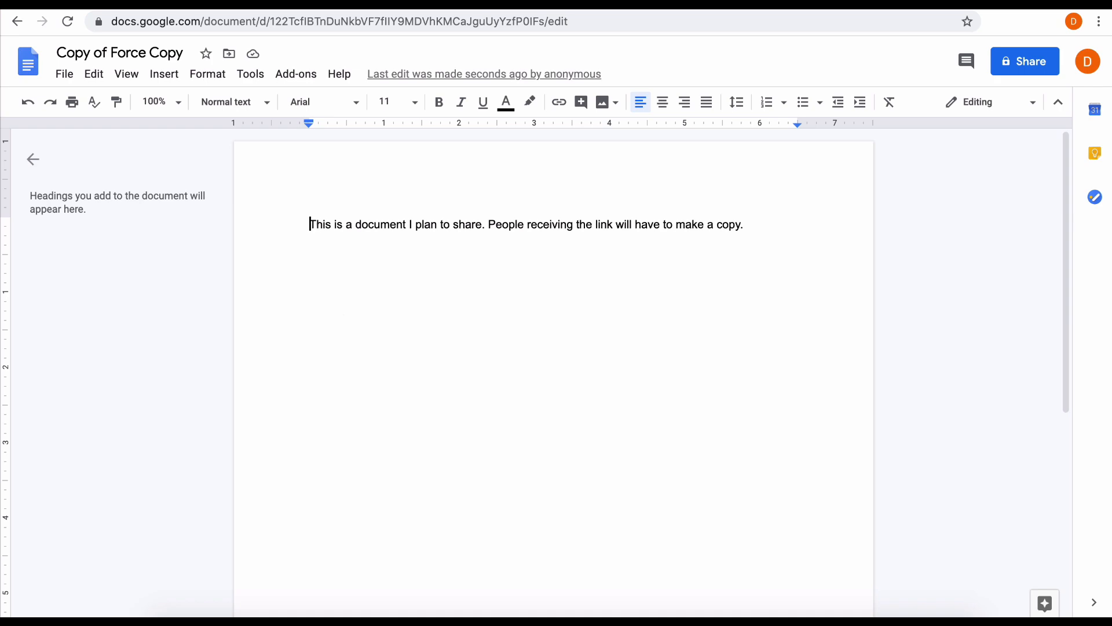
# Step: Type test characters 'dflkdjfkdjkj' at the start of the sentence in 'Copy of Force Copy'
pyautogui.write('dflkdjfkdjkj')
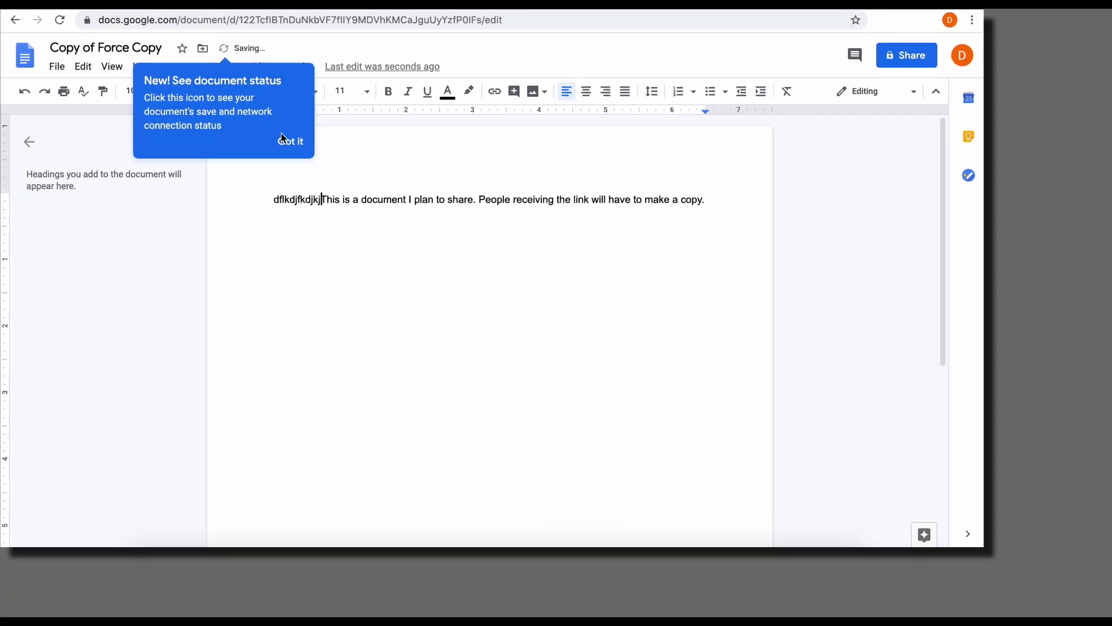